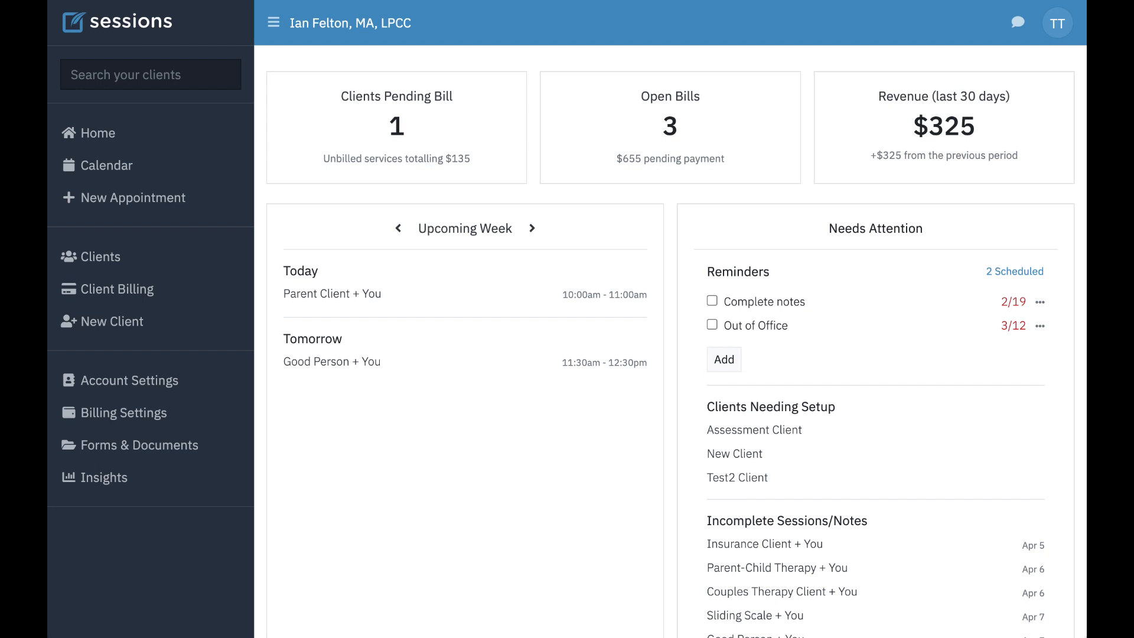
mouse_move(494, 371)
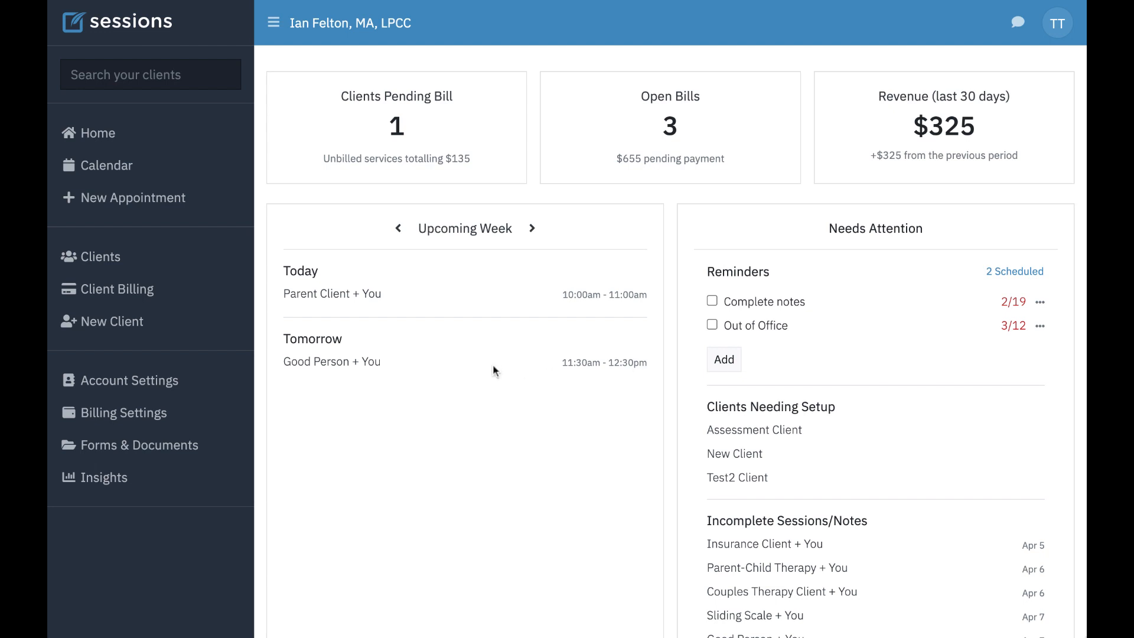
mouse_move(440, 449)
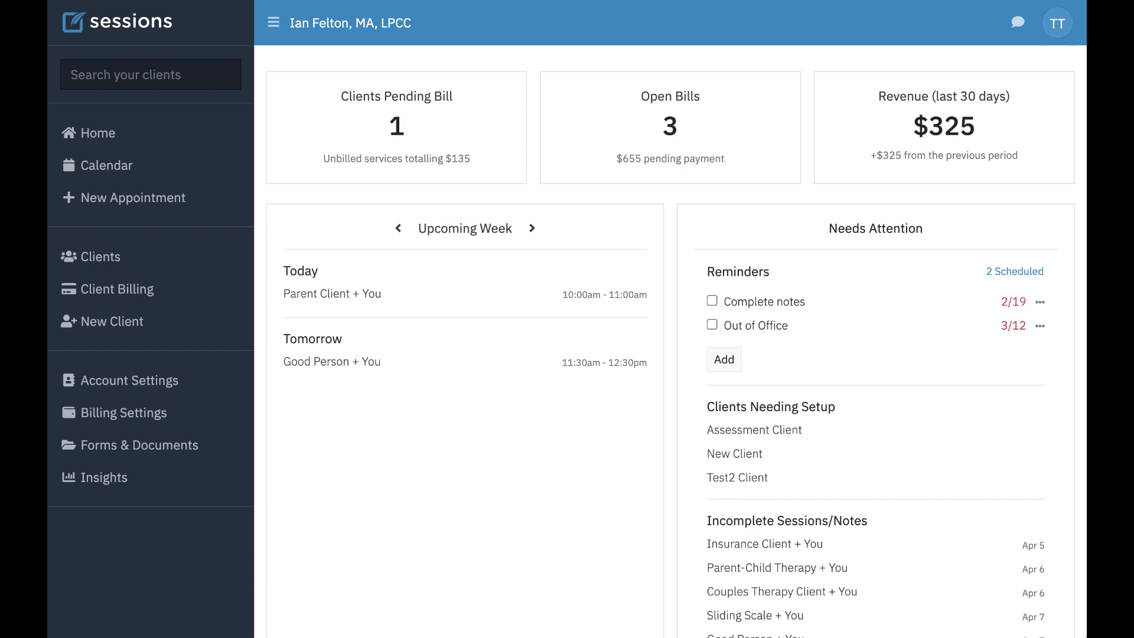
mouse_move(163, 452)
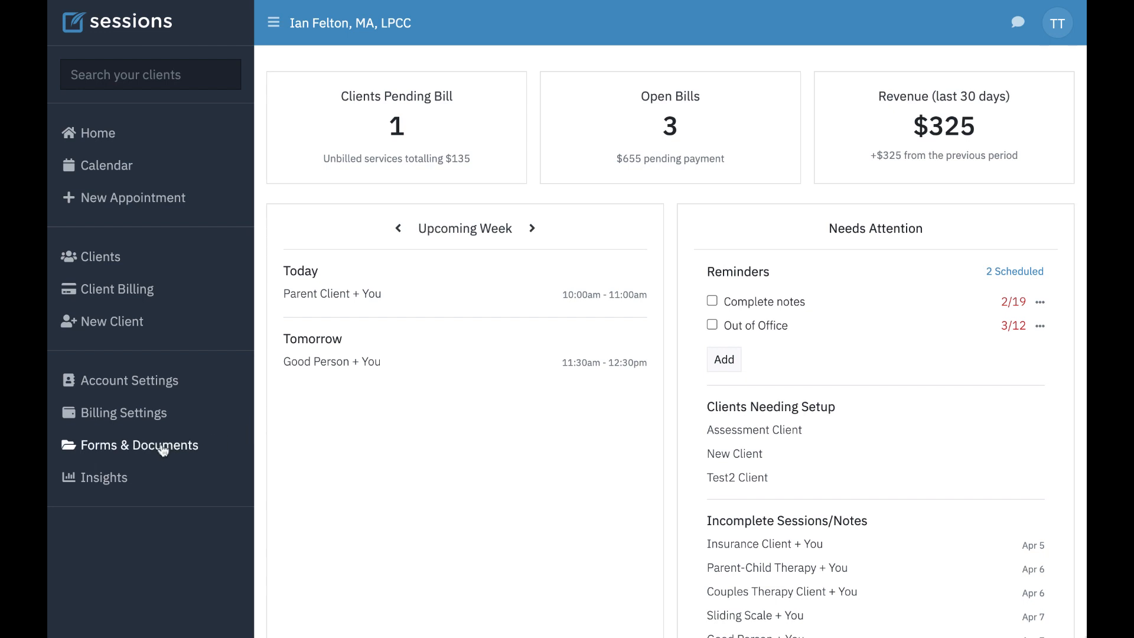
- Go to Forms & Documents and switch to the empty Documents tab
left_click(139, 445)
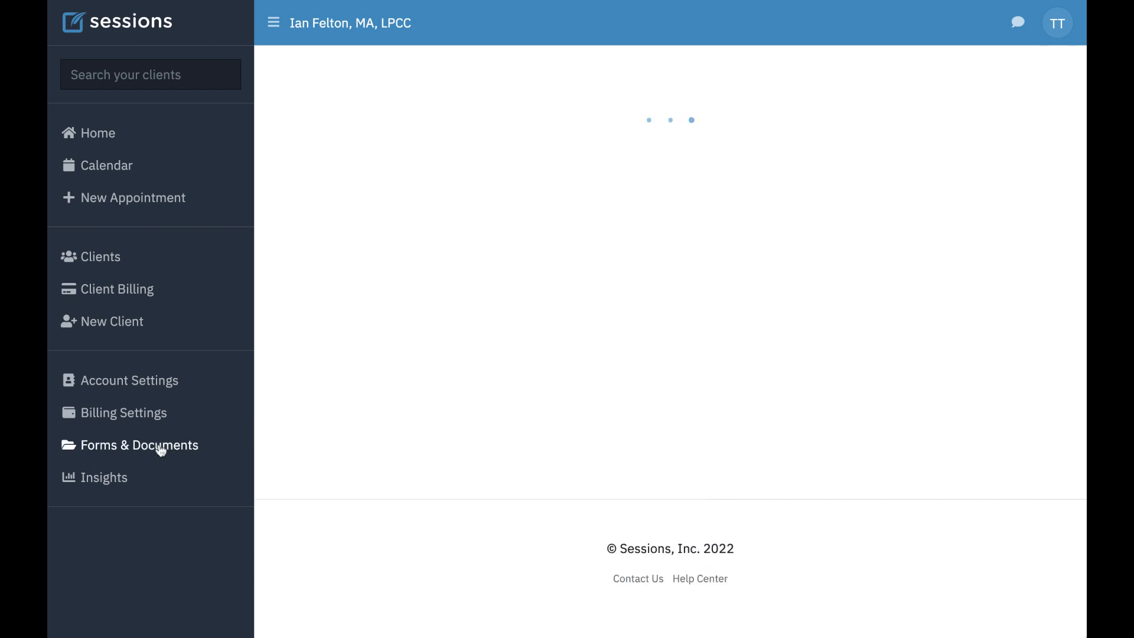
left_click(139, 445)
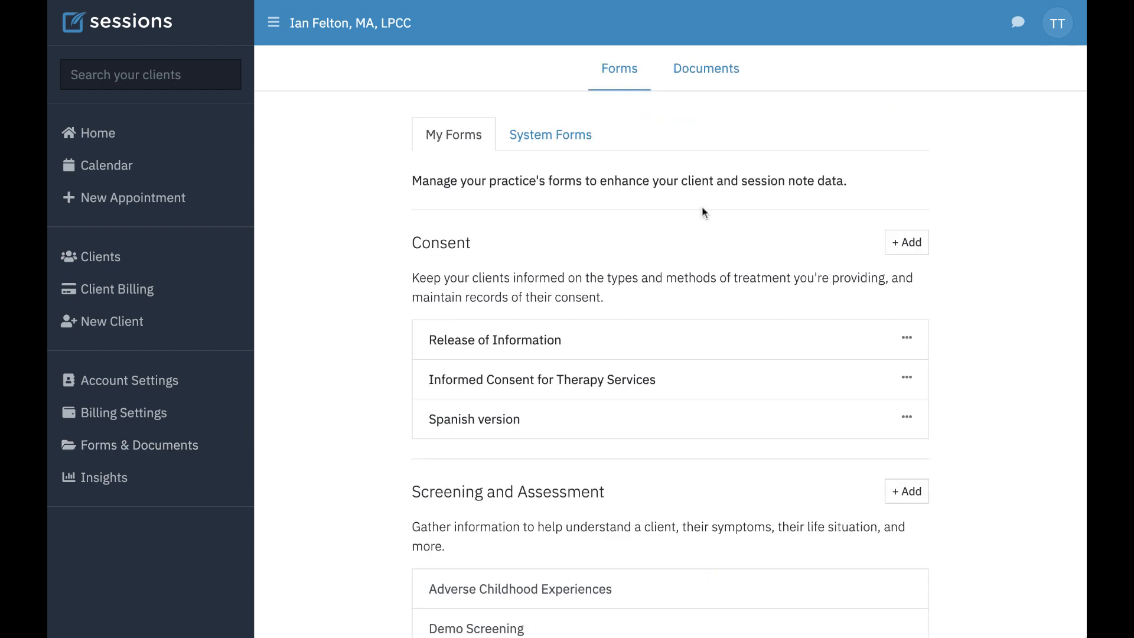
left_click(706, 69)
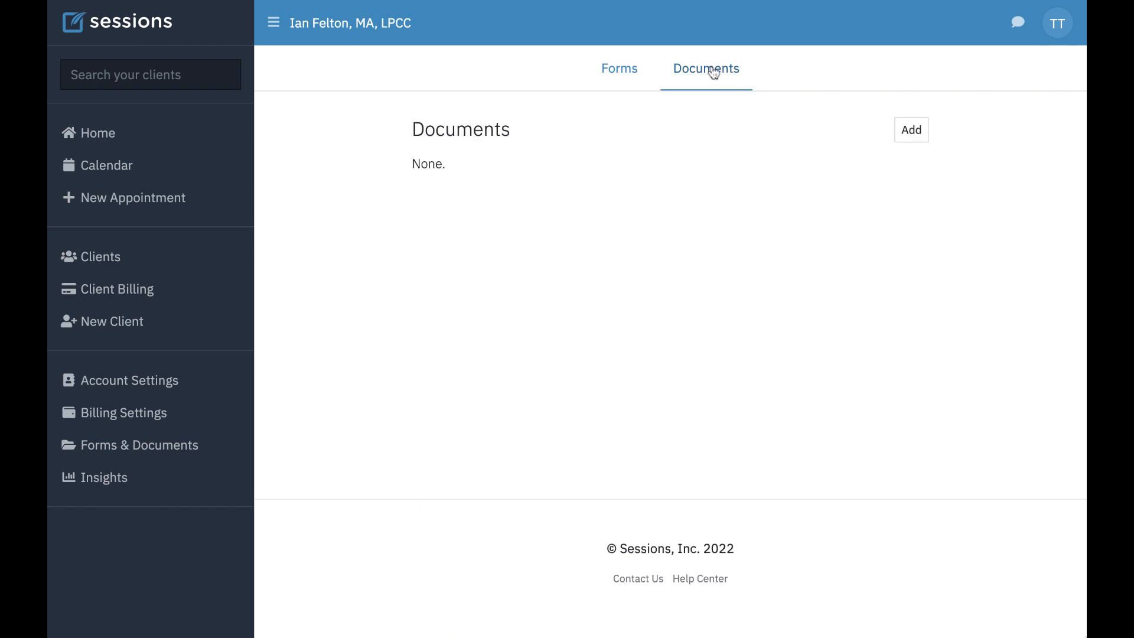
mouse_move(740, 94)
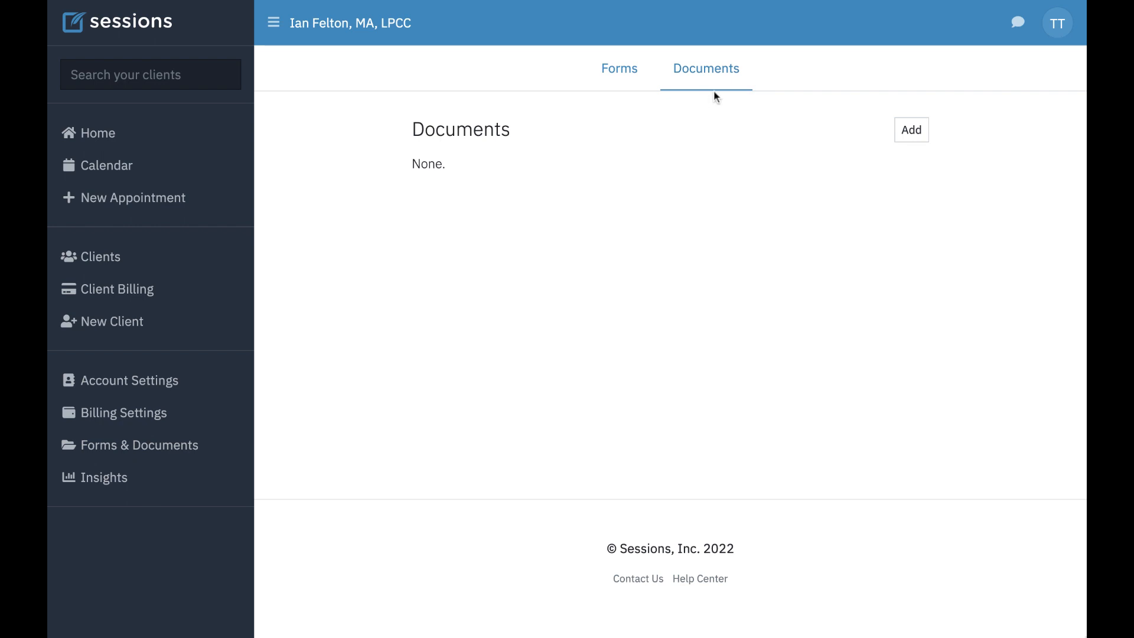
mouse_move(617, 190)
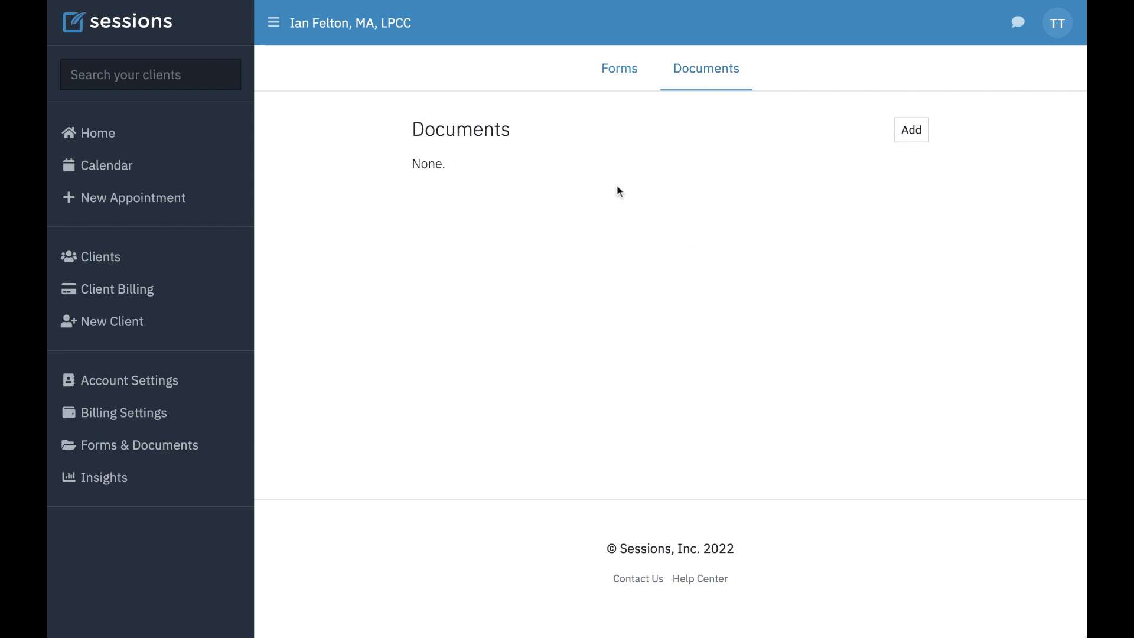
mouse_move(605, 232)
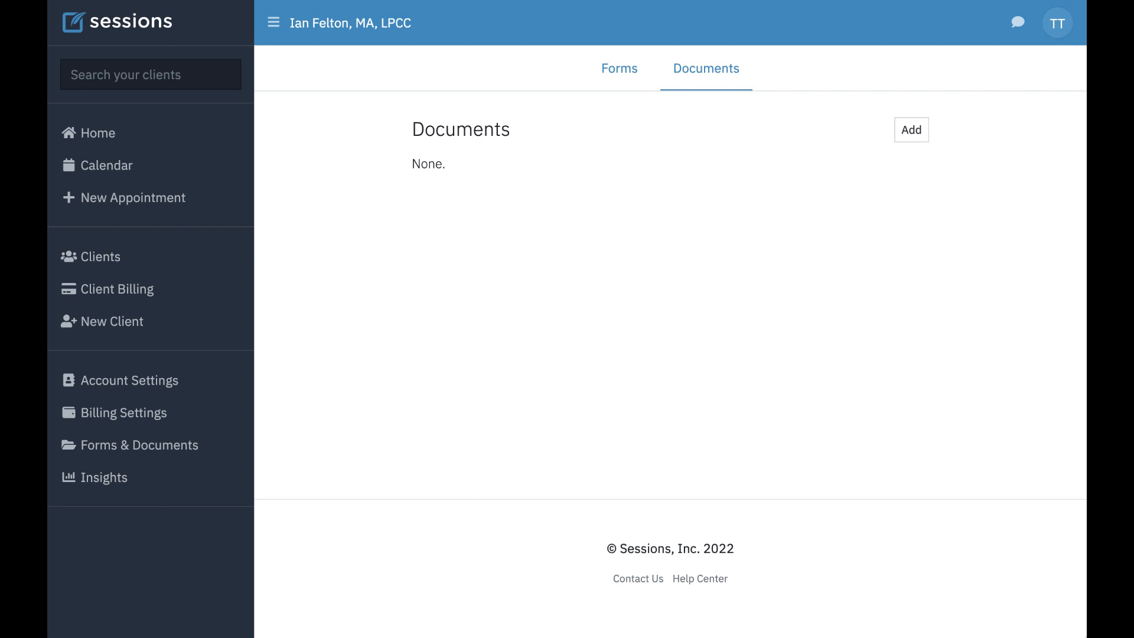
mouse_move(539, 176)
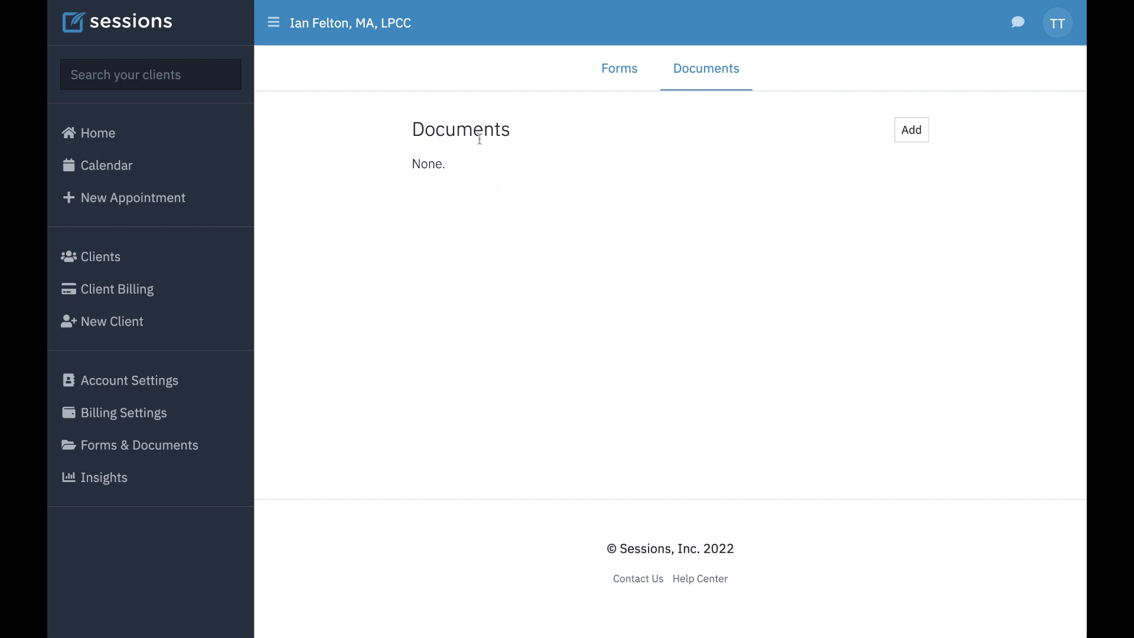
mouse_move(495, 185)
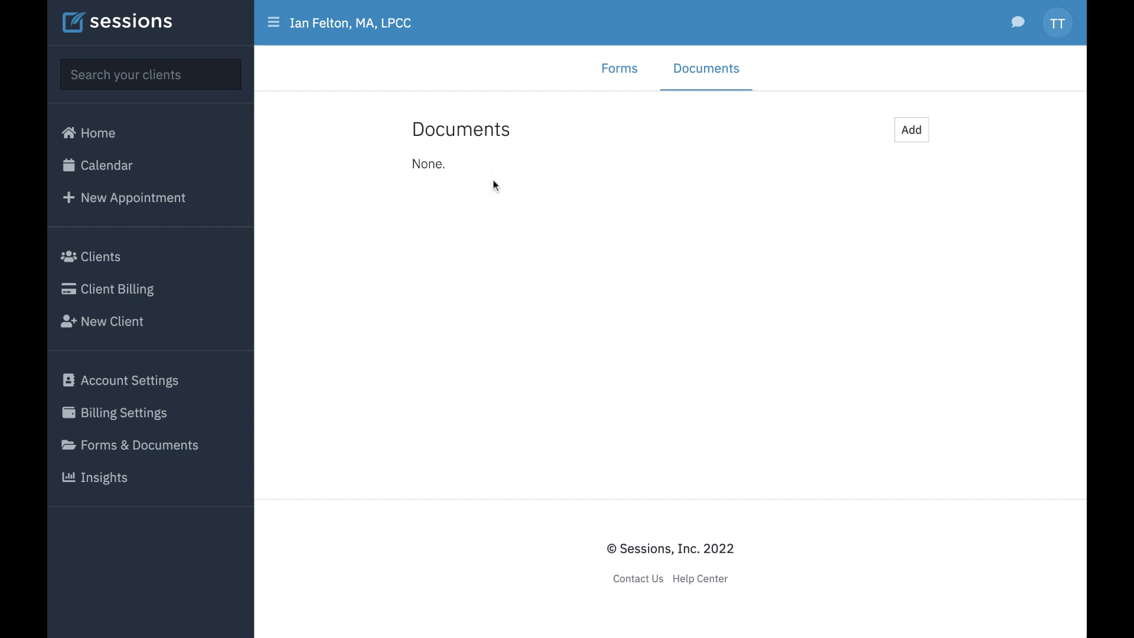
mouse_move(521, 214)
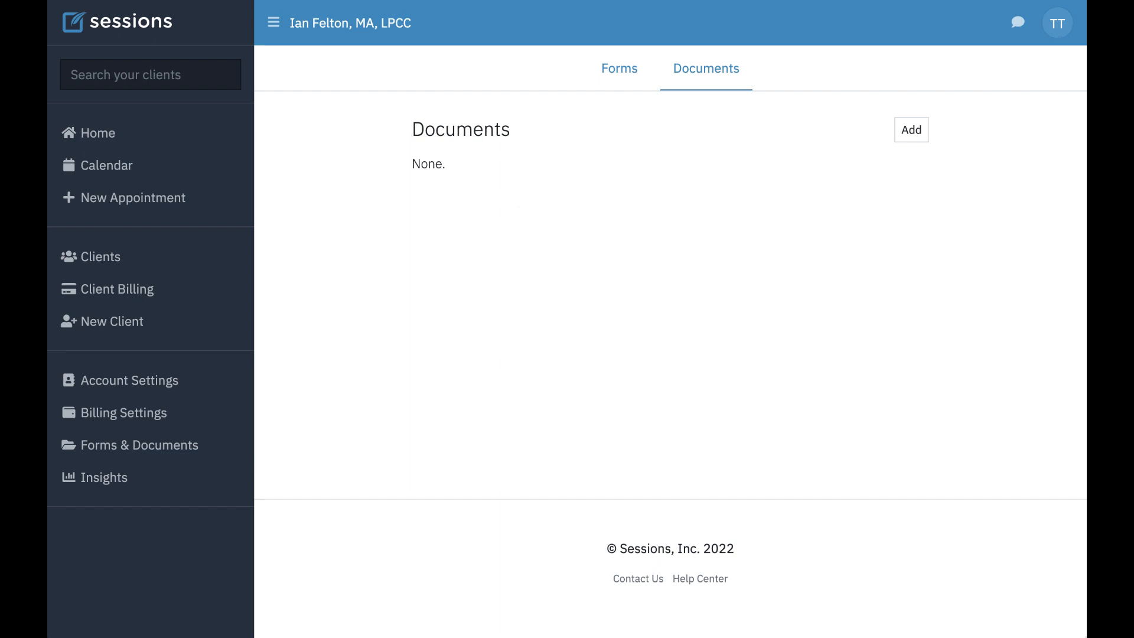
mouse_move(911, 162)
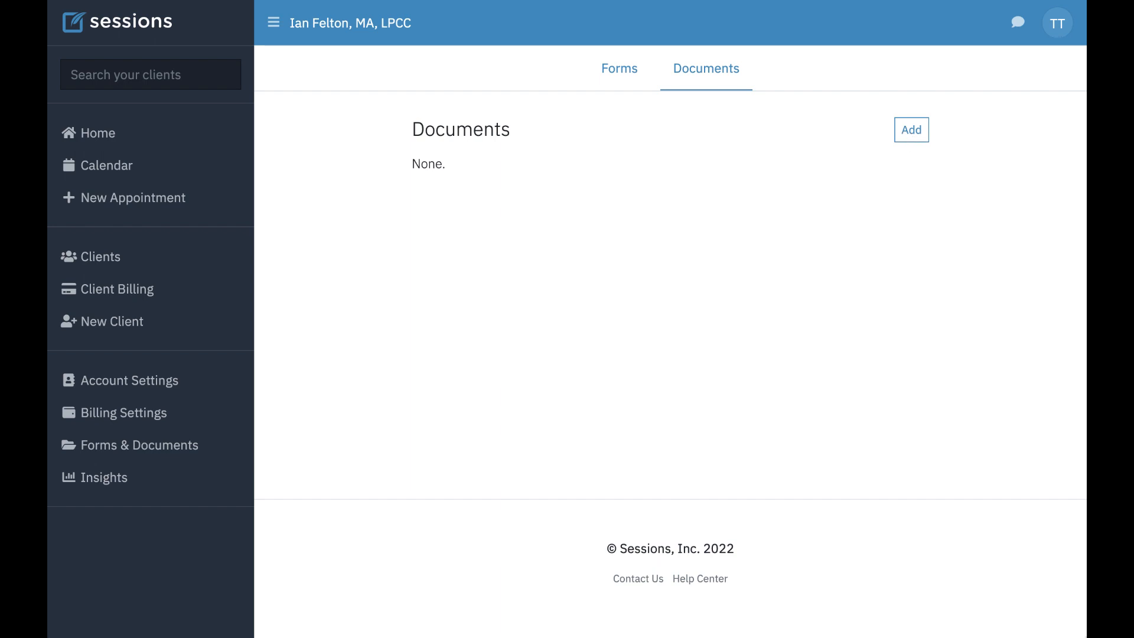
- Add a new document and attach export.zip as its file
left_click(911, 129)
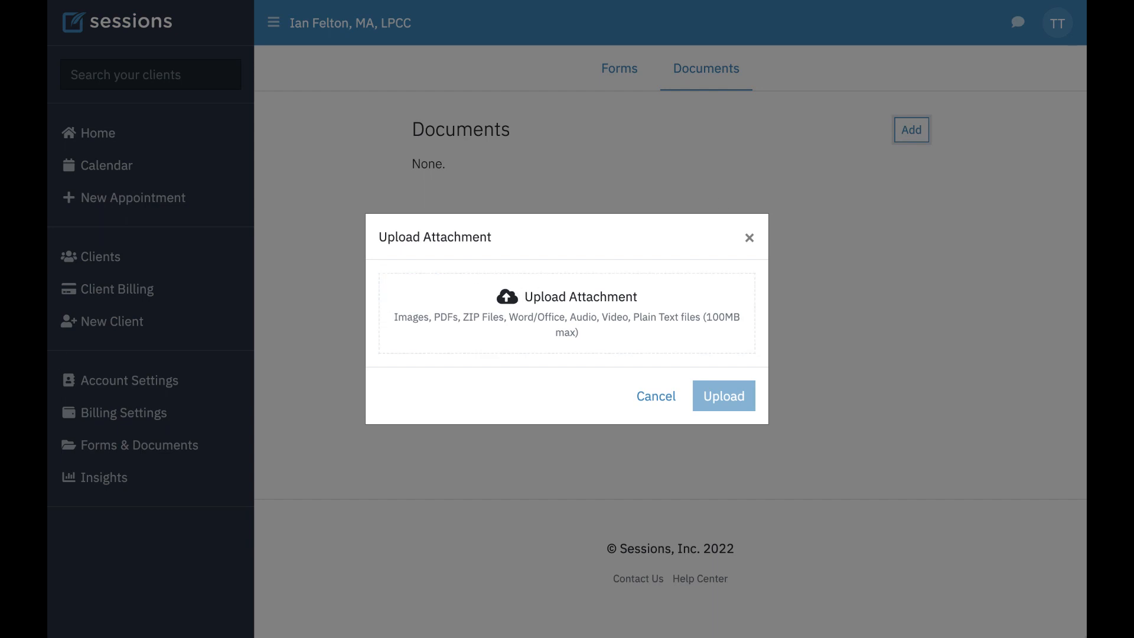
mouse_move(49, 443)
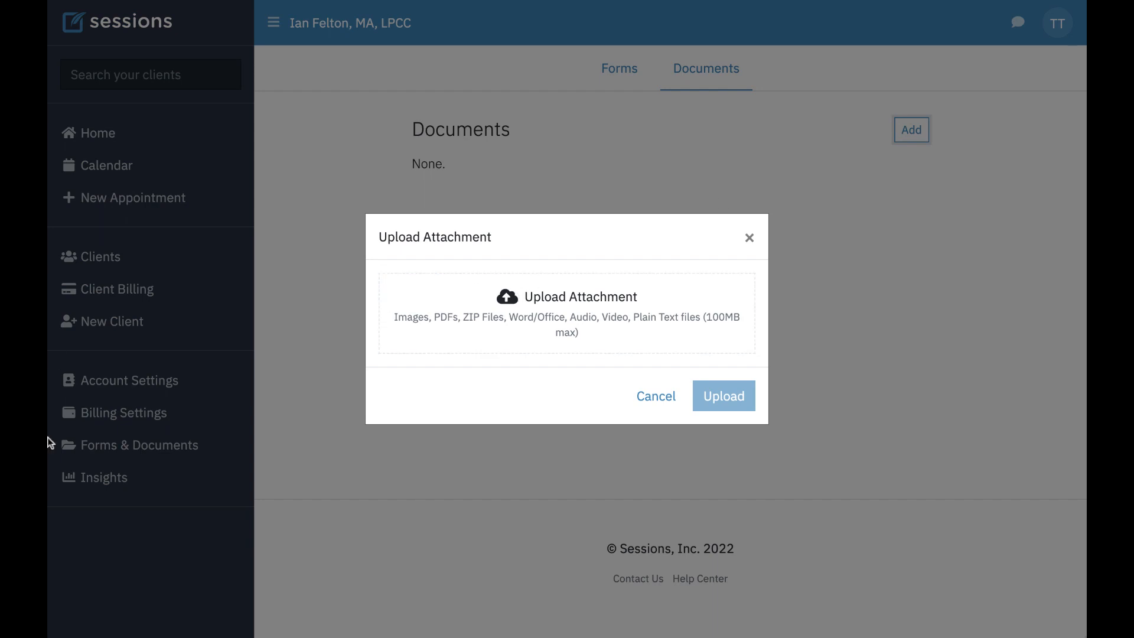
mouse_move(580, 320)
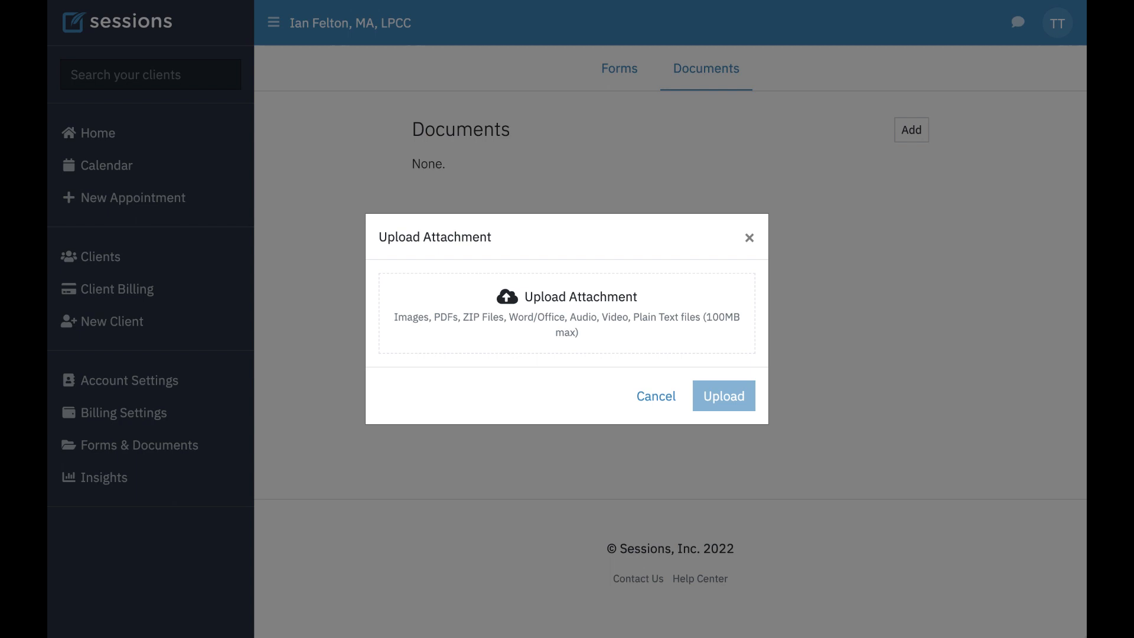
left_click(566, 319)
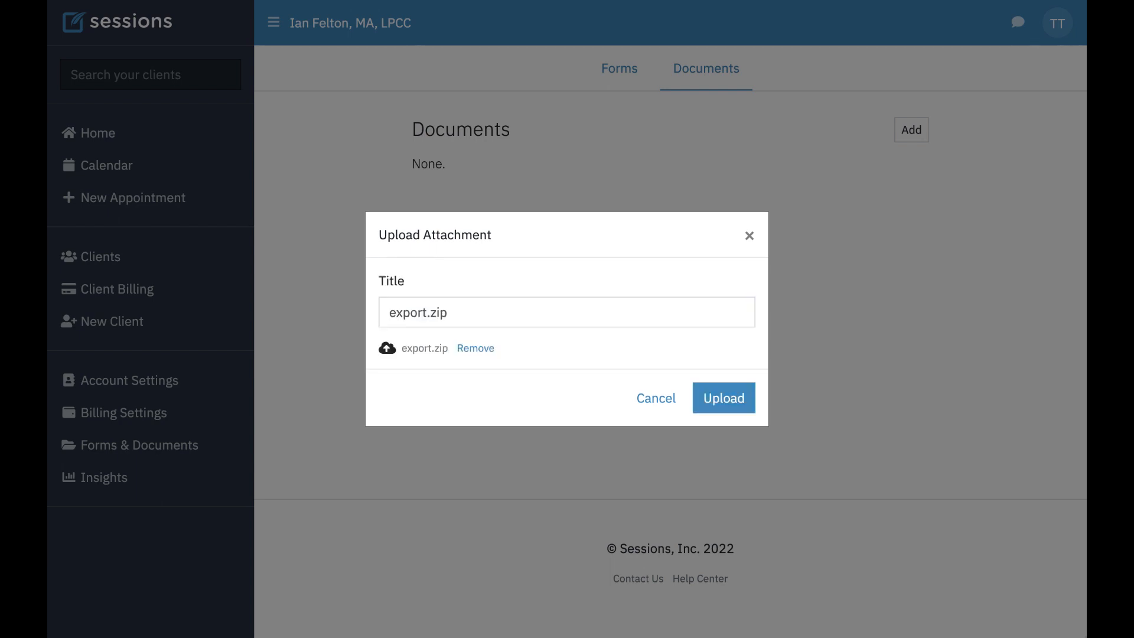
- Upload export.zip and confirm it appears in the Documents list
left_click(723, 398)
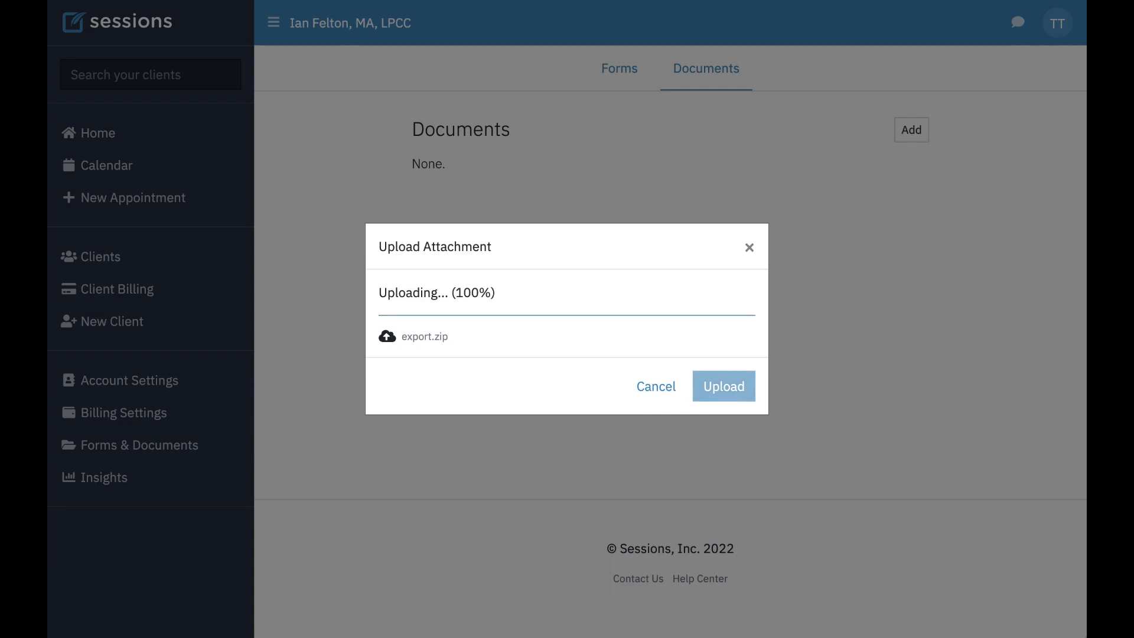
left_click(723, 387)
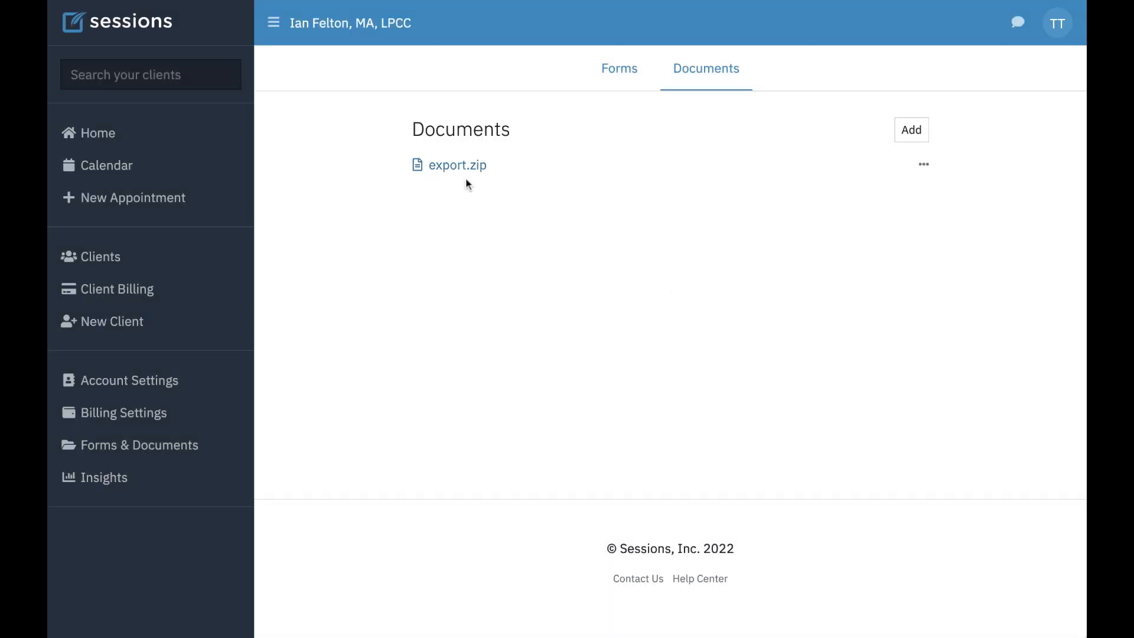
mouse_move(486, 180)
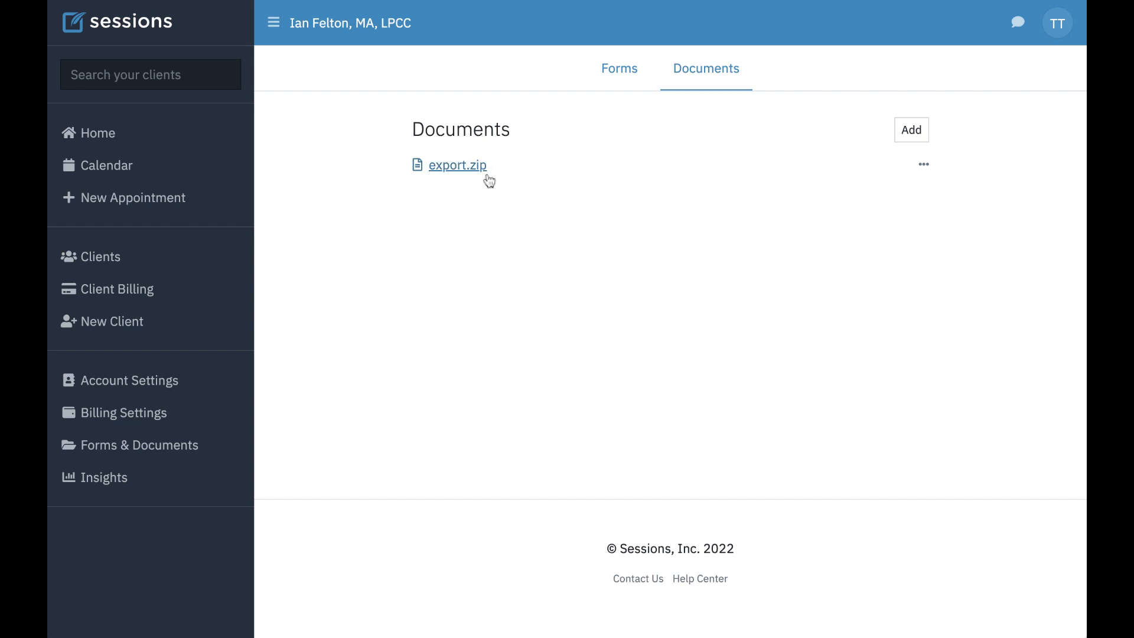